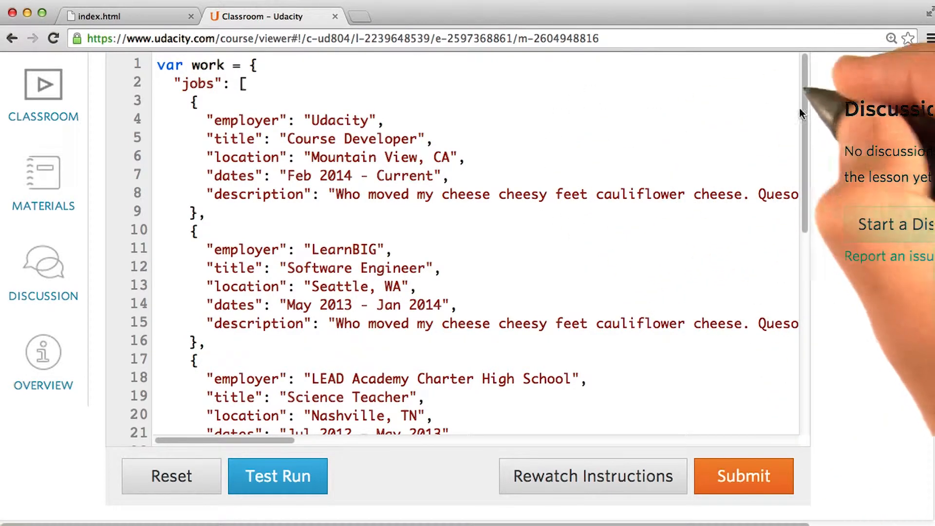
- Scroll past the work object to reveal the locationizer function
scroll(down, 3)
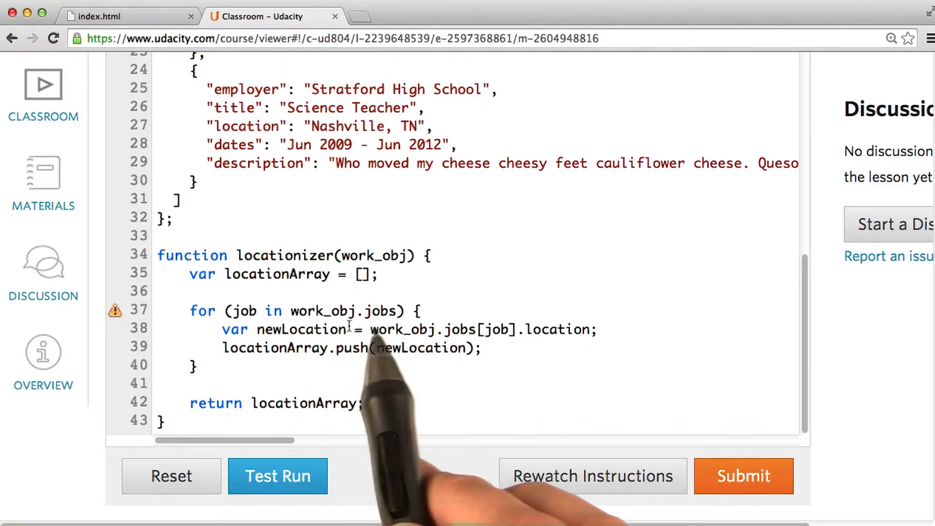
mouse_move(388, 292)
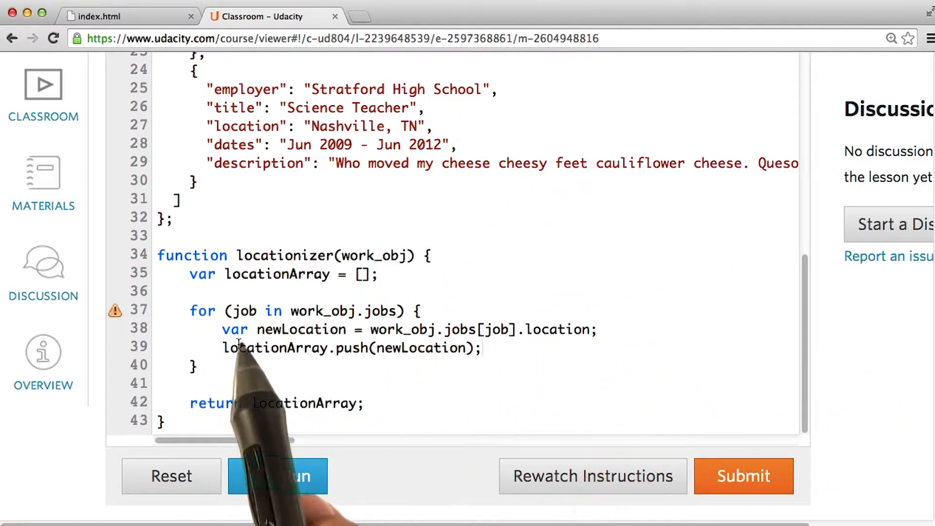
- Place the cursor after the locationizer function's closing brace on line 43
click(277, 476)
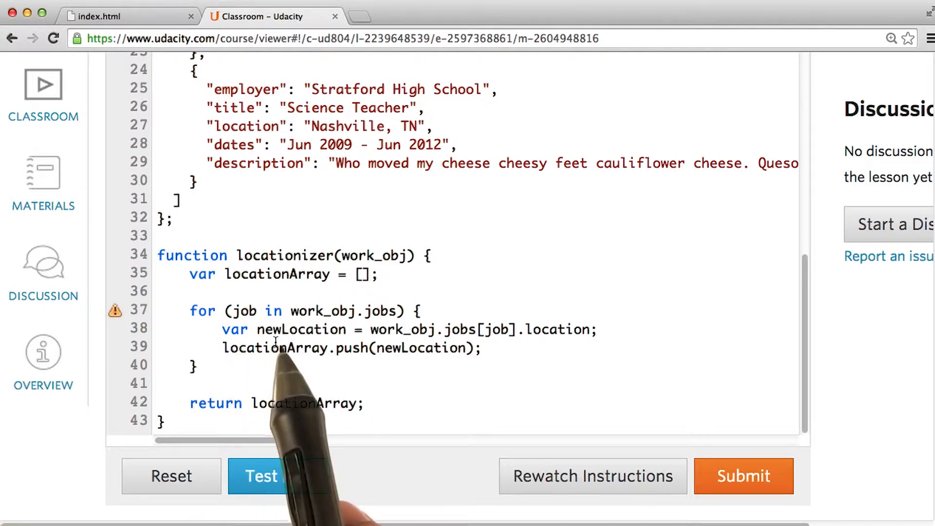
click(257, 476)
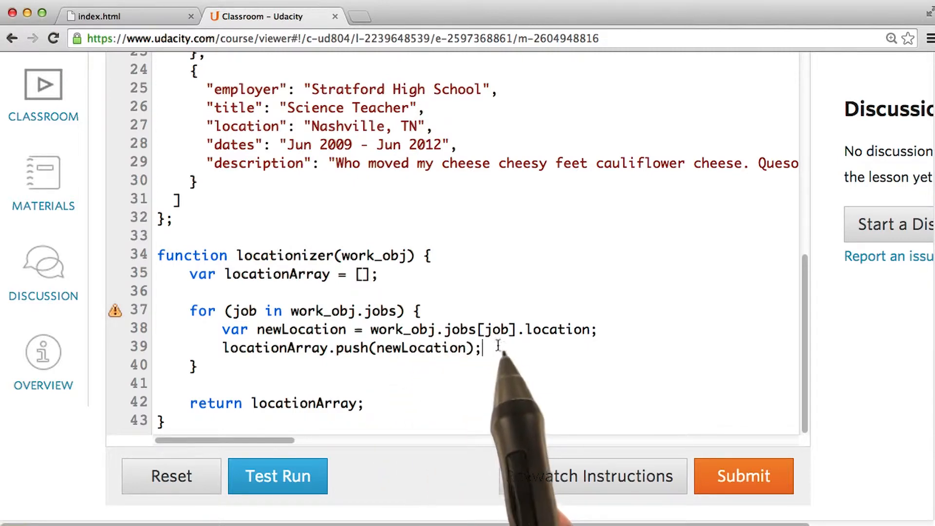
mouse_move(531, 351)
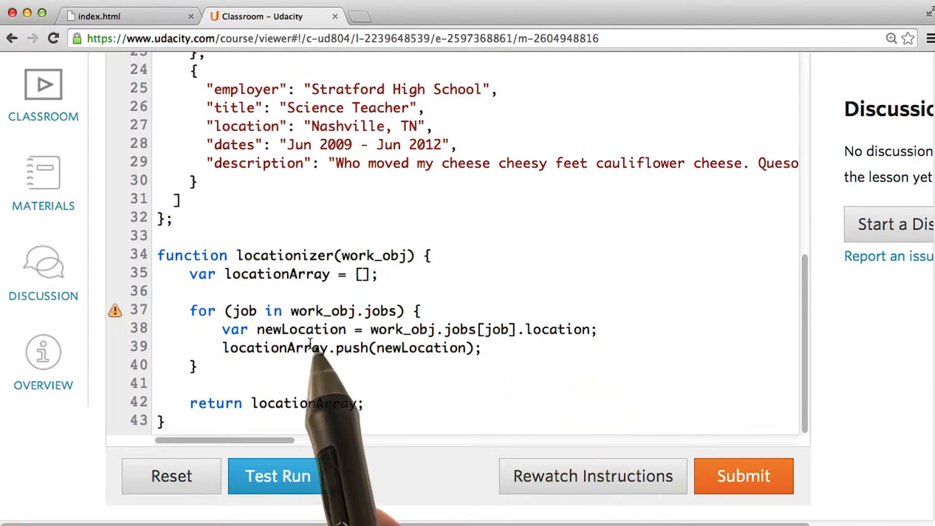
mouse_move(358, 364)
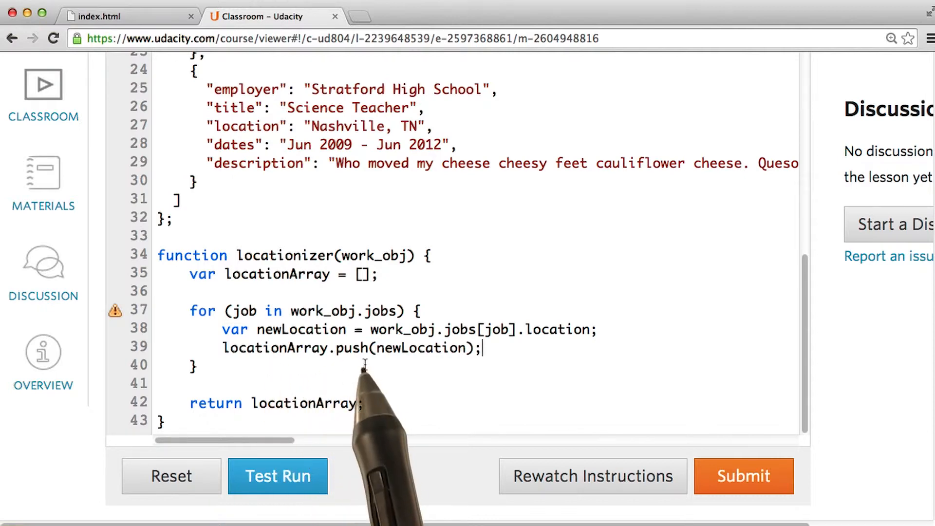
mouse_move(450, 370)
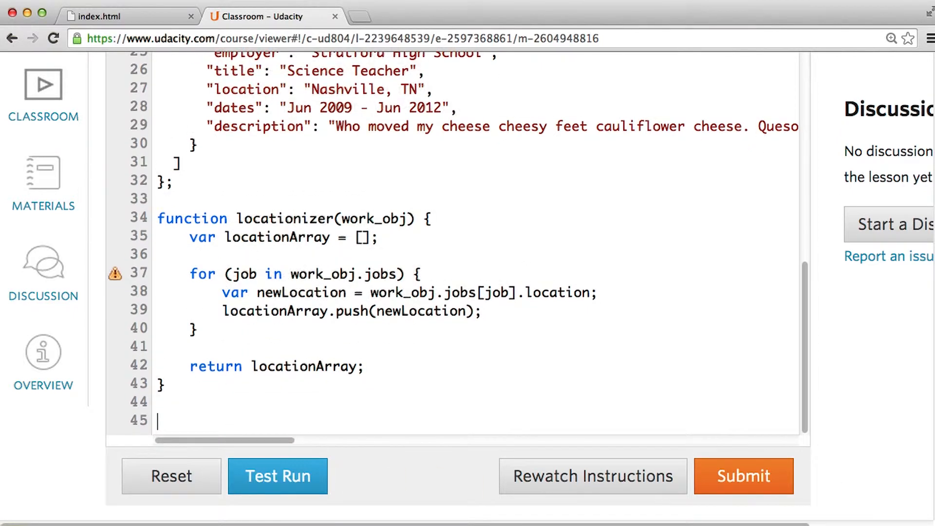
- Type console.log(locationizer(work)); on line 45
text(console.log)
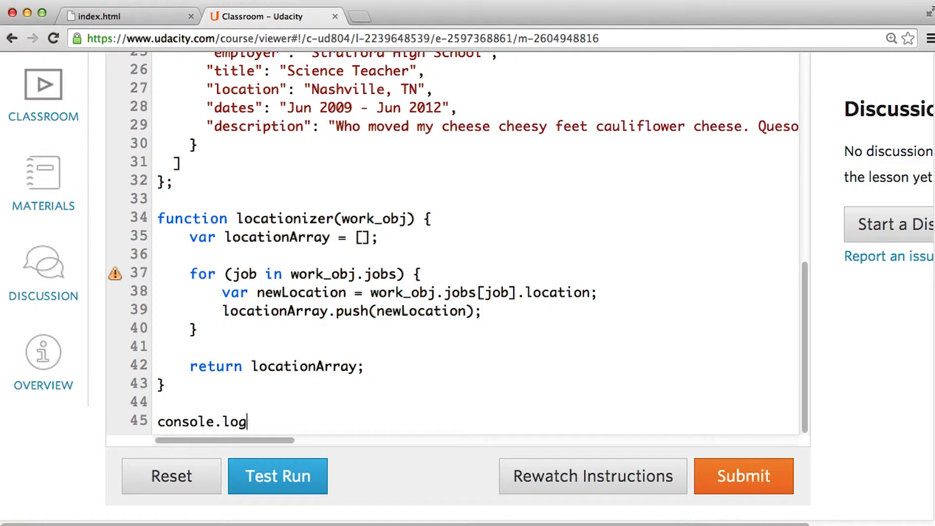
text((locat)
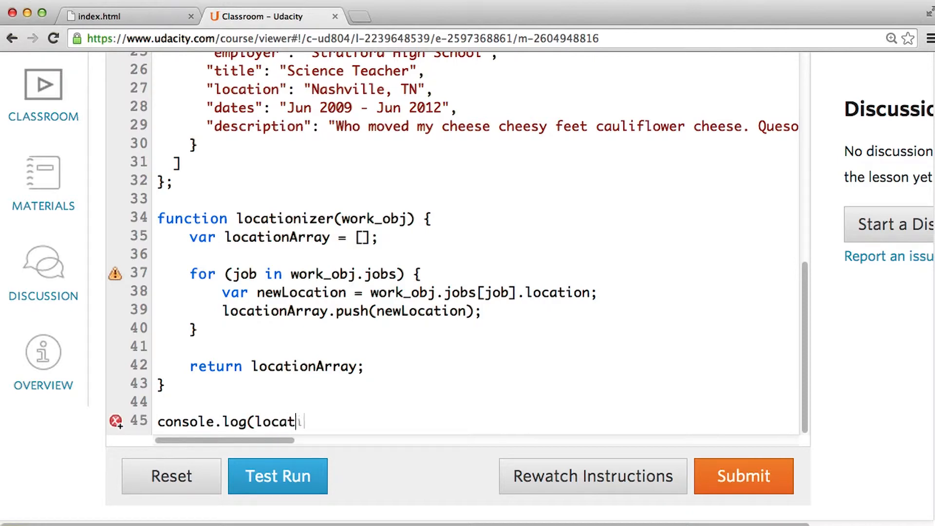
text(ionizer()
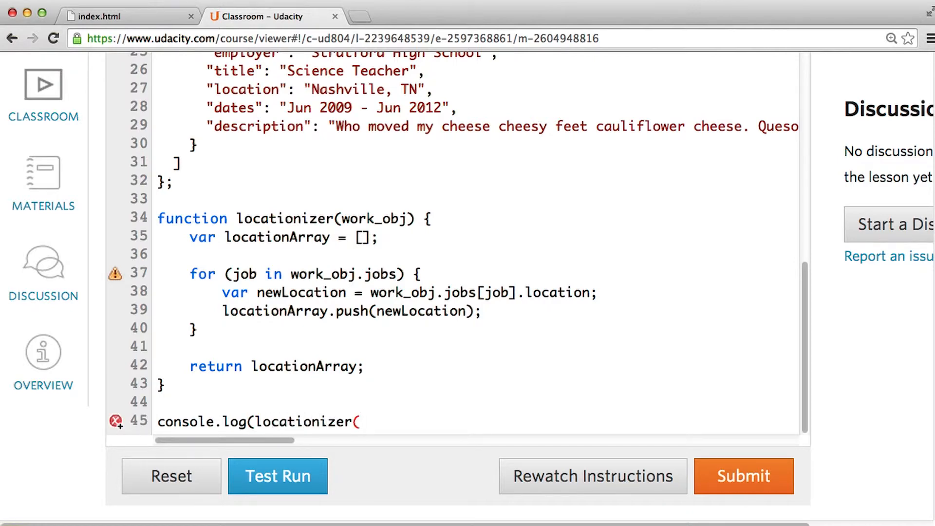
text(work)))
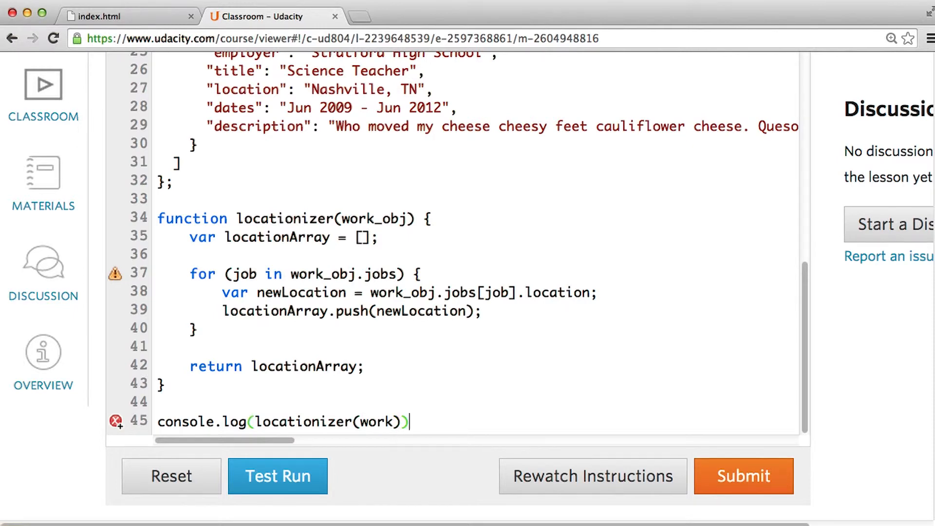
text(;)
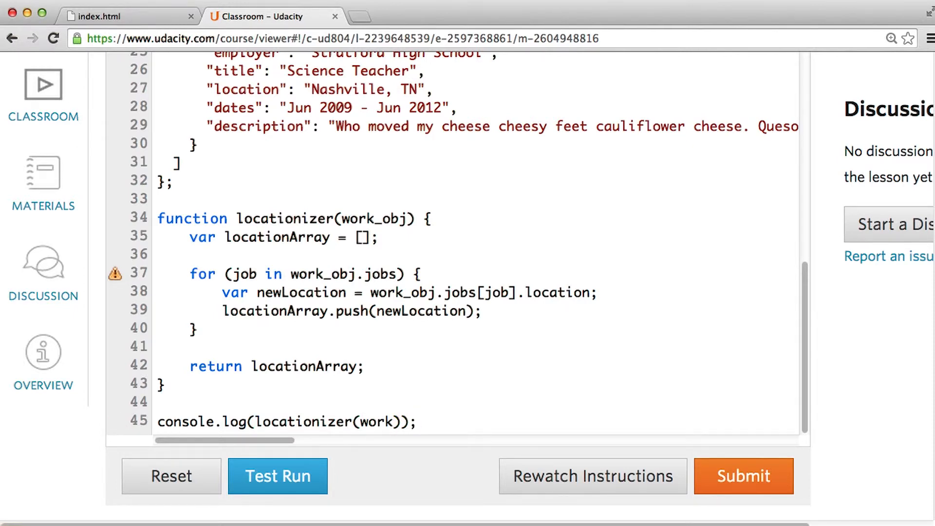
- Test run the code, logging ['Mountain View, CA', 'Seattle, WA', 'Nashville, TN', 'Nashville, TN']
click(277, 476)
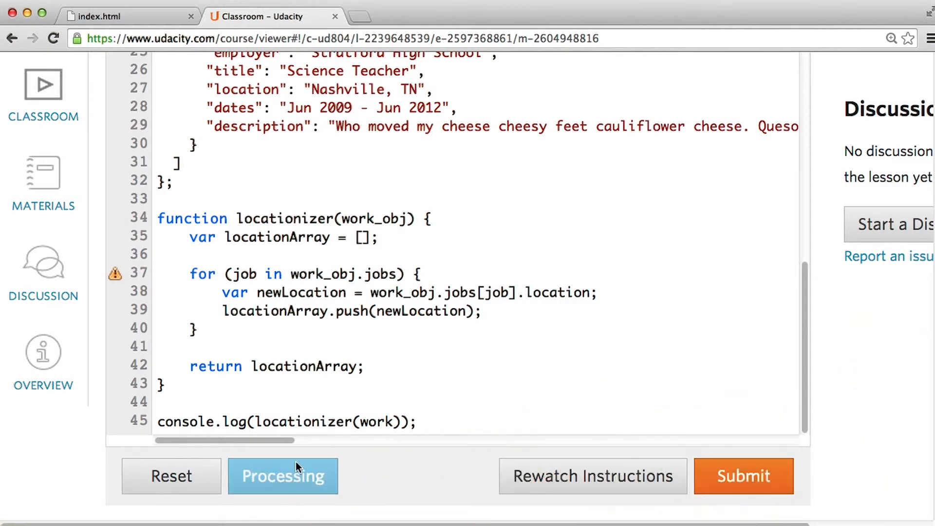
click(283, 476)
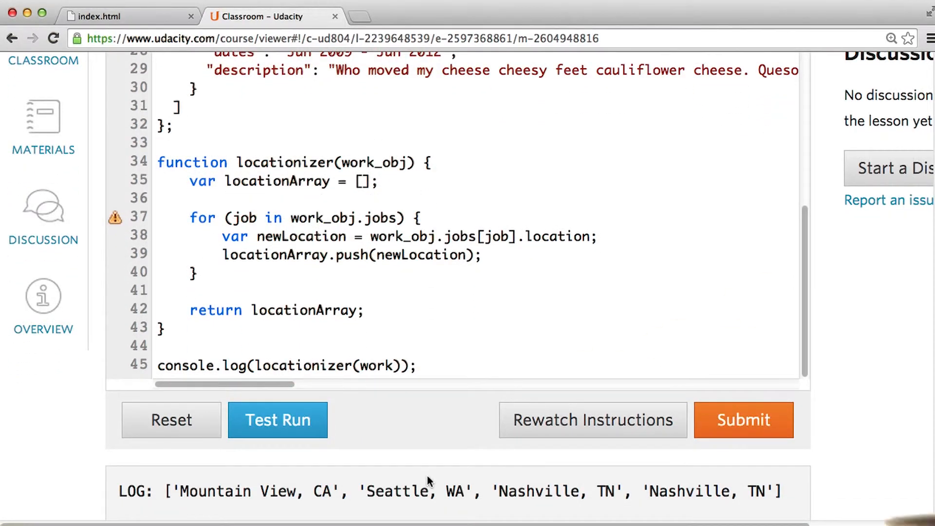
mouse_move(220, 509)
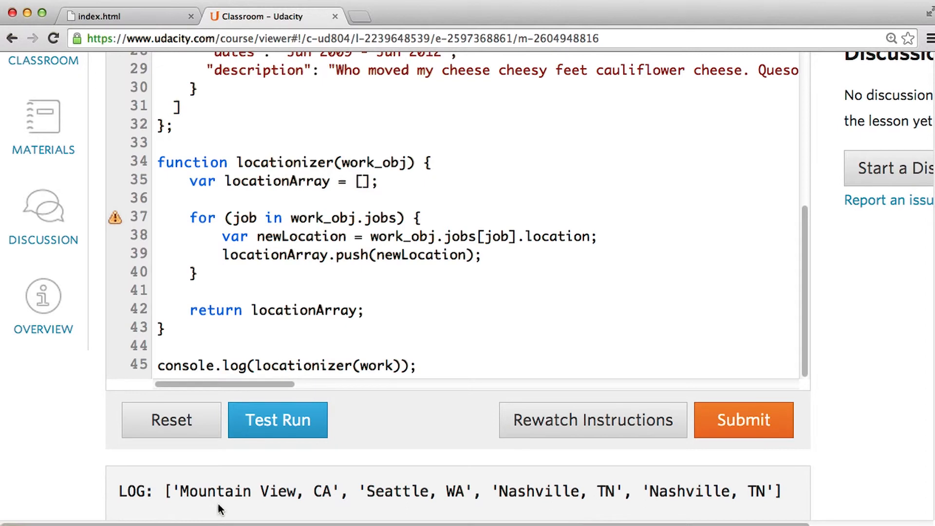
mouse_move(648, 509)
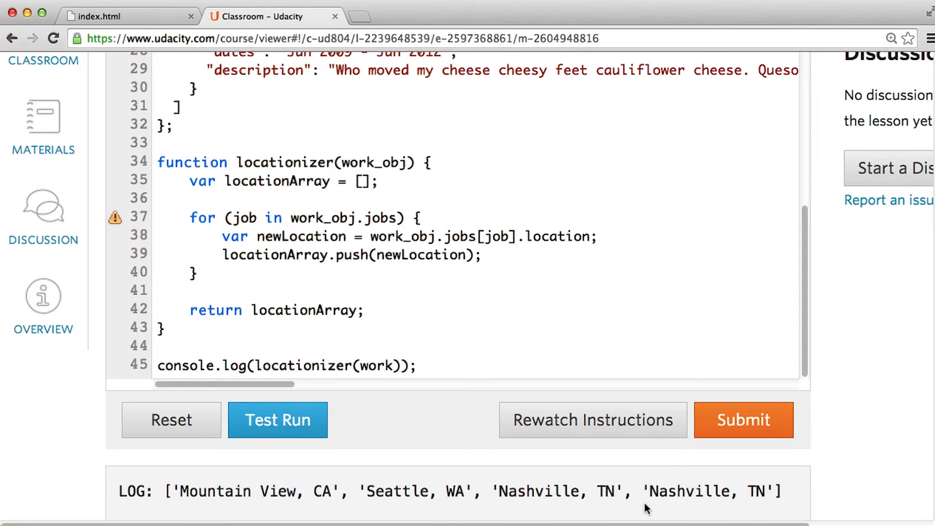